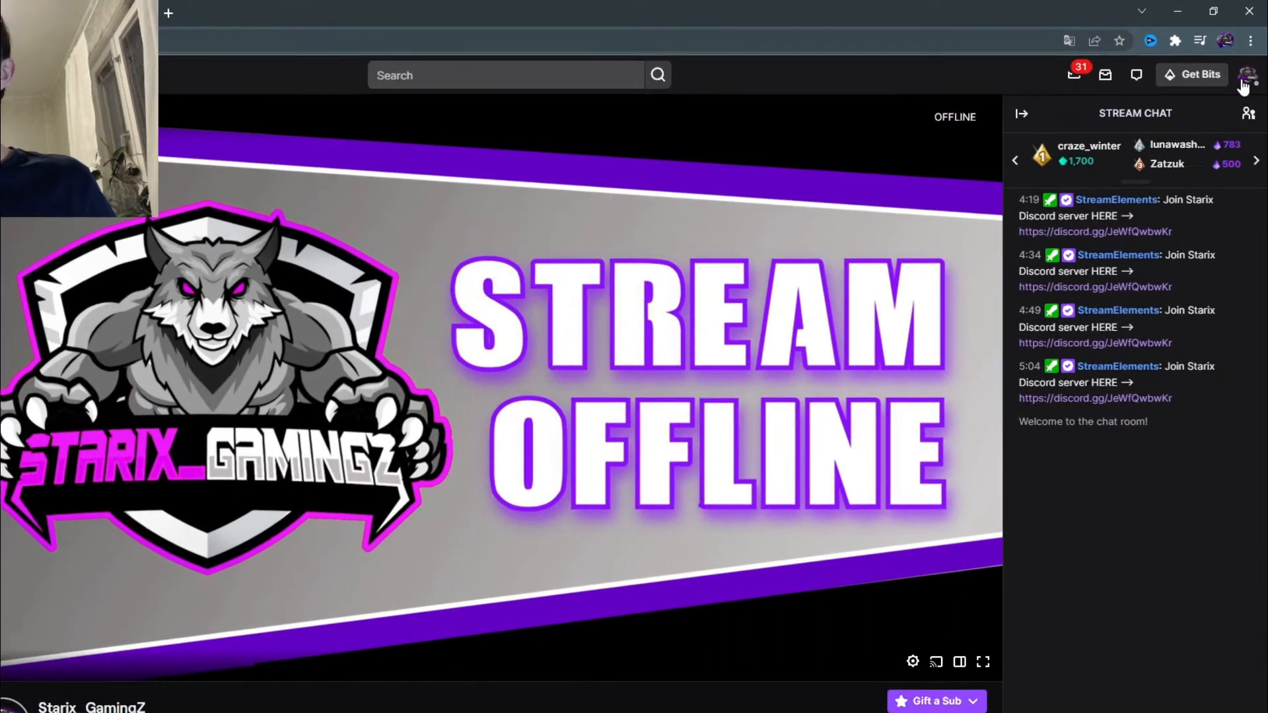
- Go from the avatar menu to the Creator Dashboard and expand its Settings sections
left_click(1250, 79)
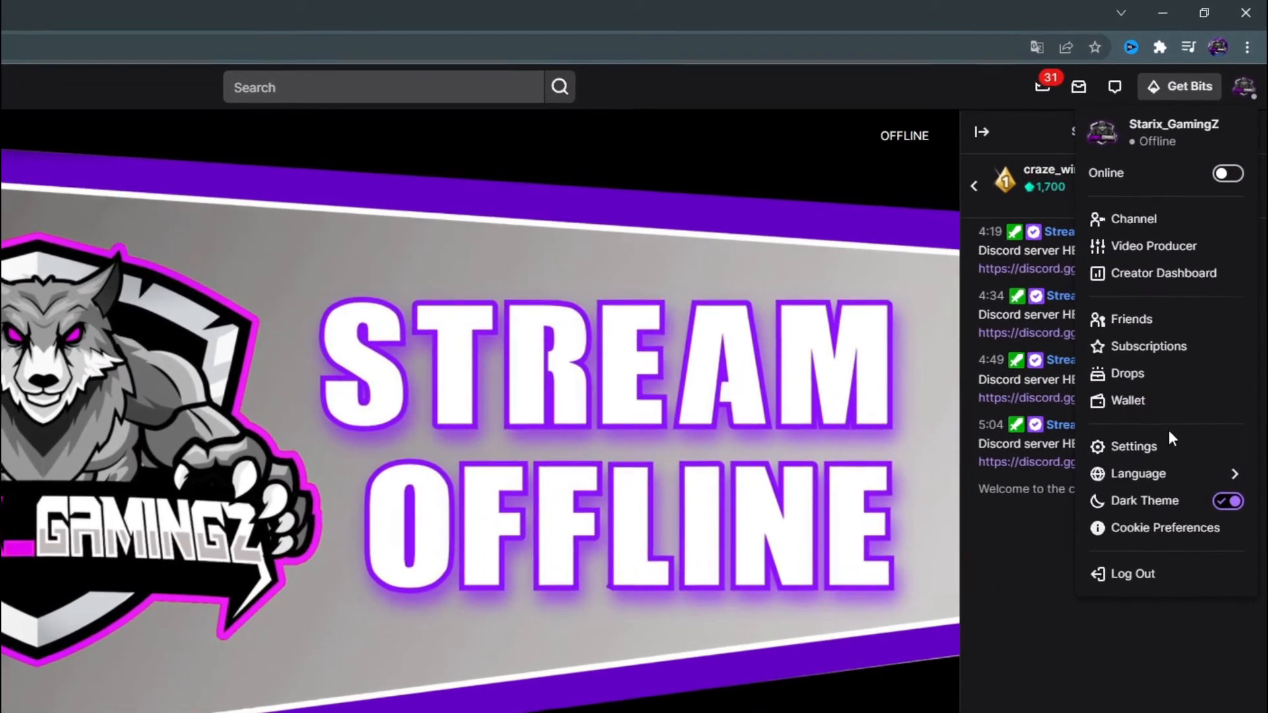
left_click(1133, 446)
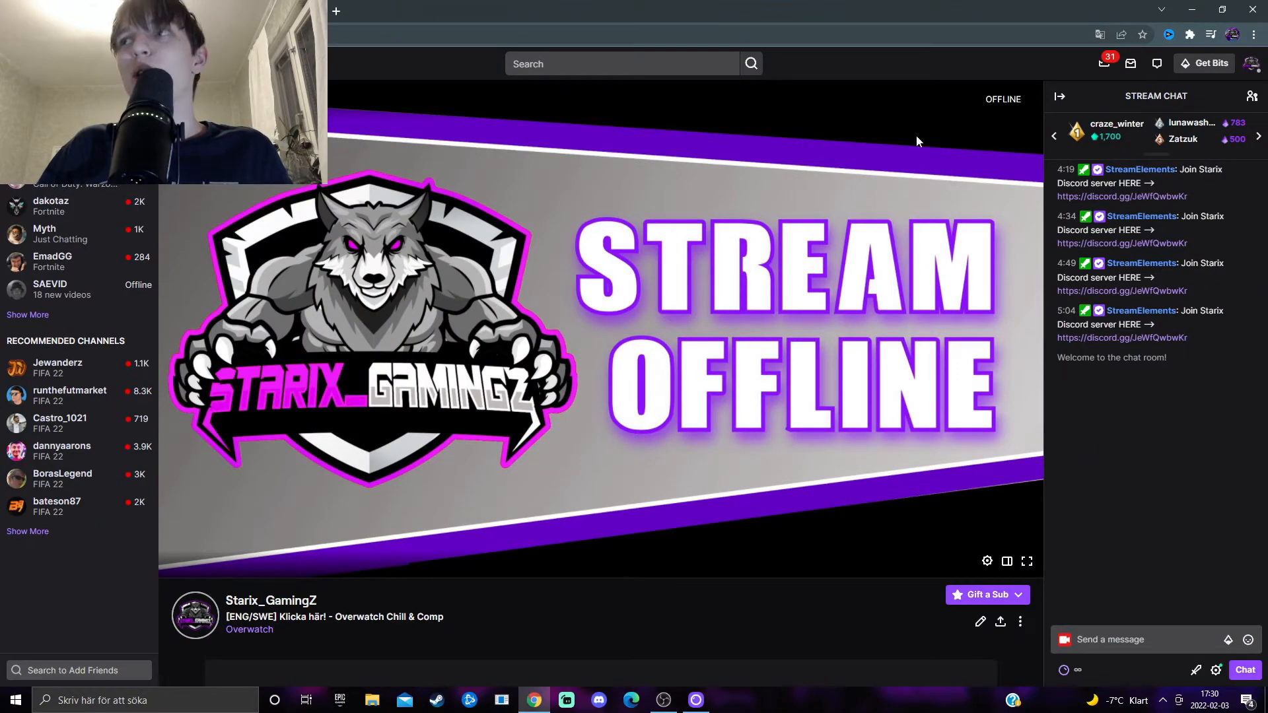
left_click(1252, 62)
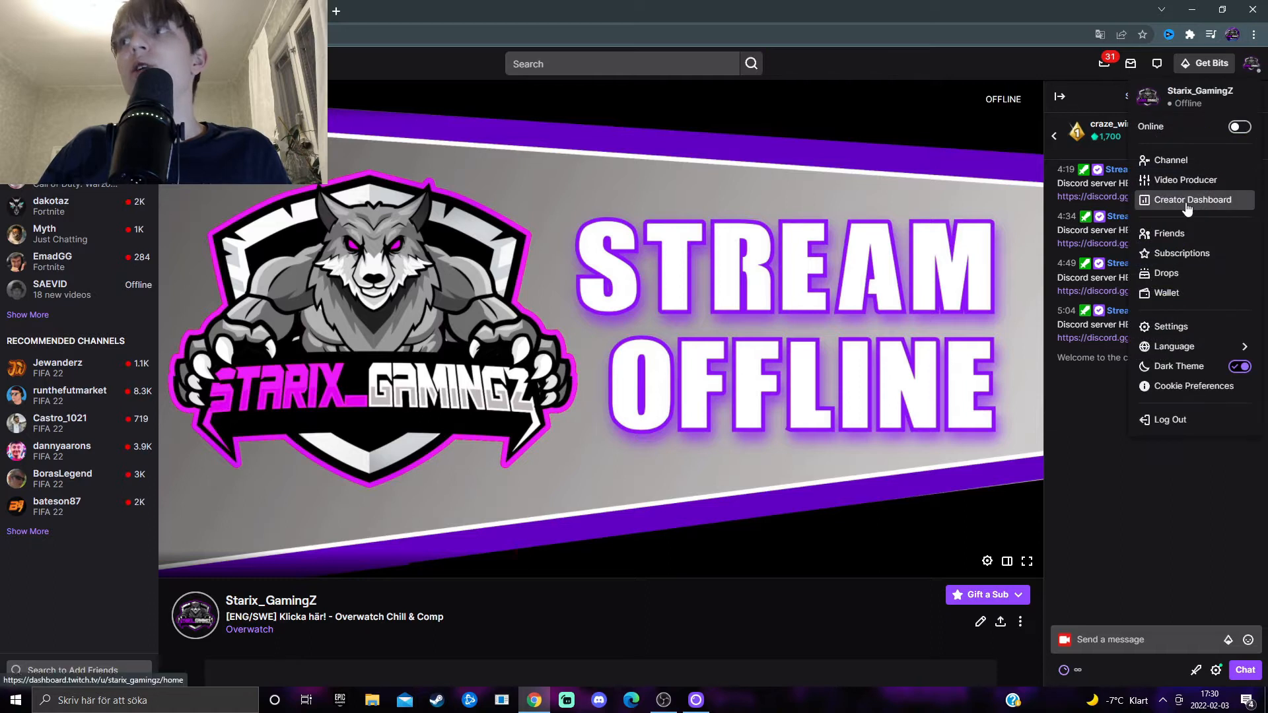
left_click(1186, 201)
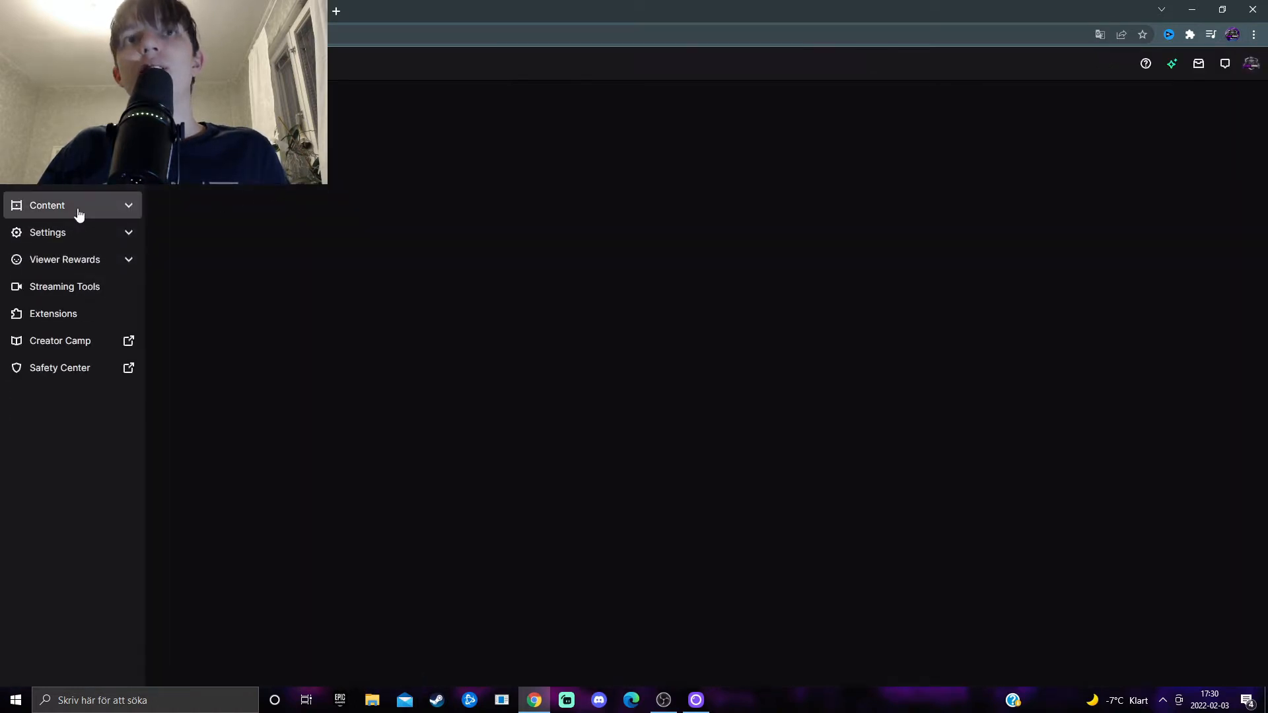
left_click(48, 231)
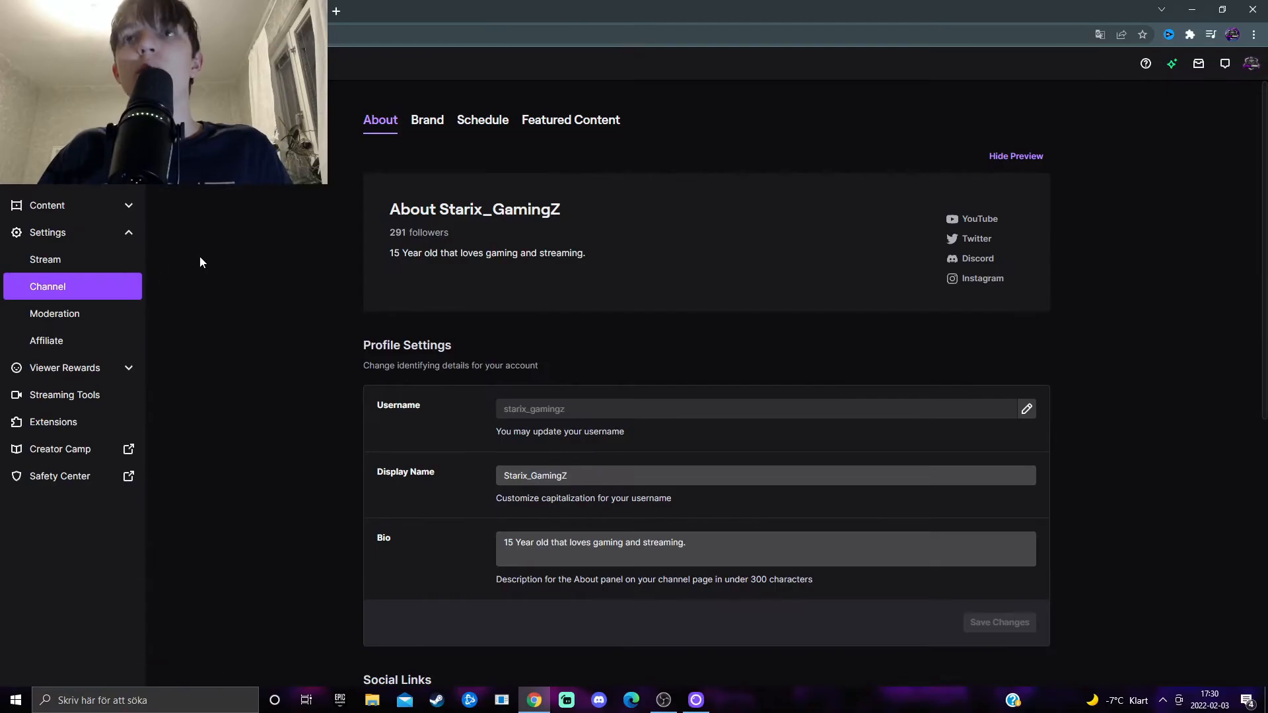
- Show the Brand settings scrolled down to the Video Player Banner (offline screen) section
left_click(428, 118)
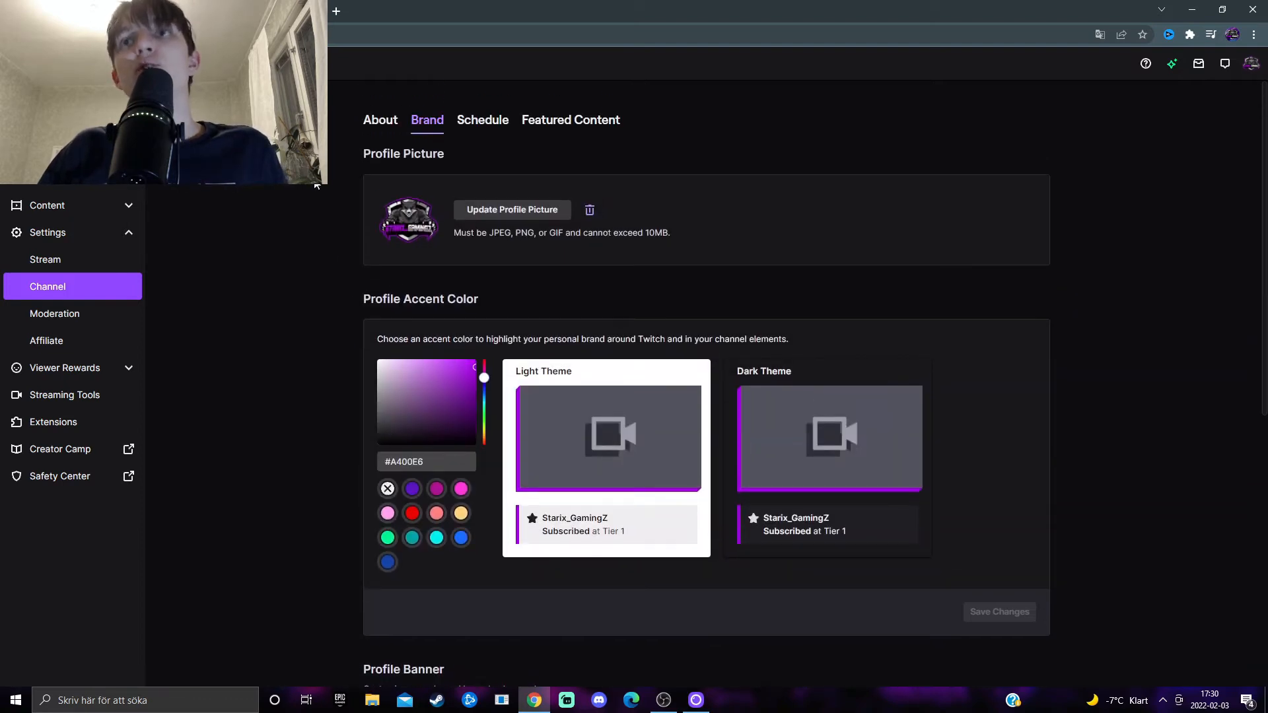
mouse_move(351, 304)
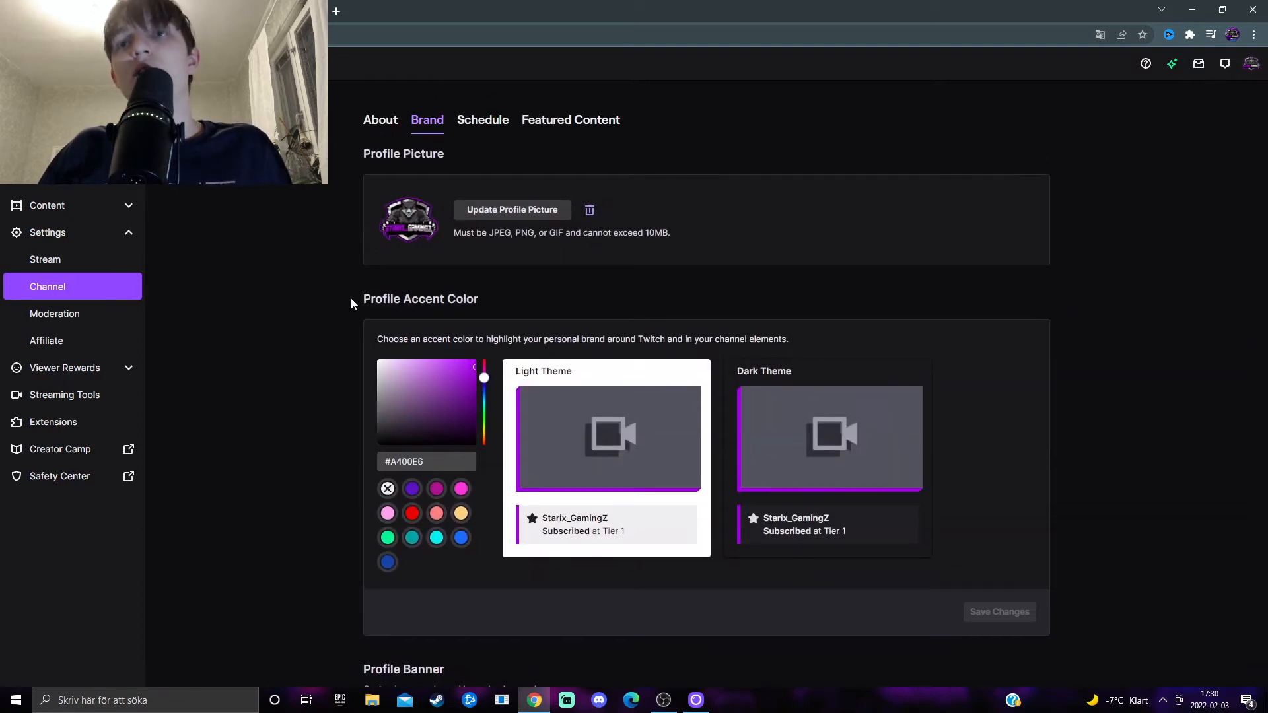
scroll("down", 3)
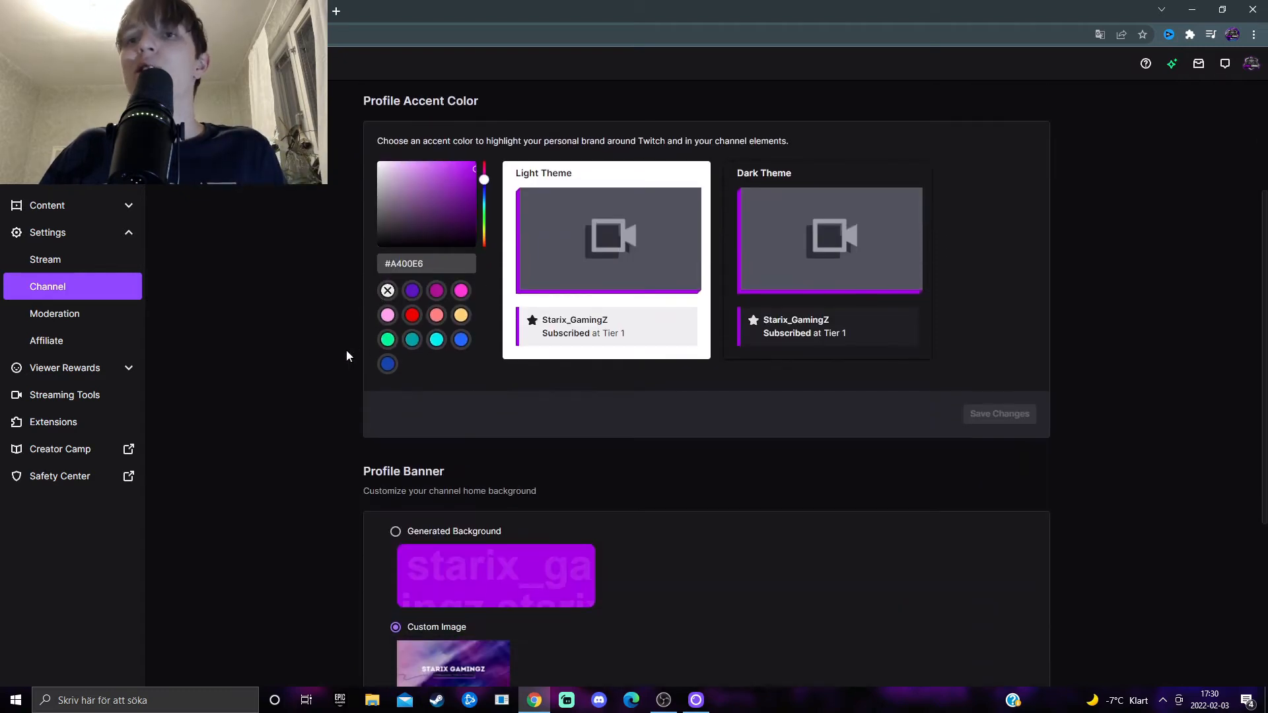
scroll("down", 3)
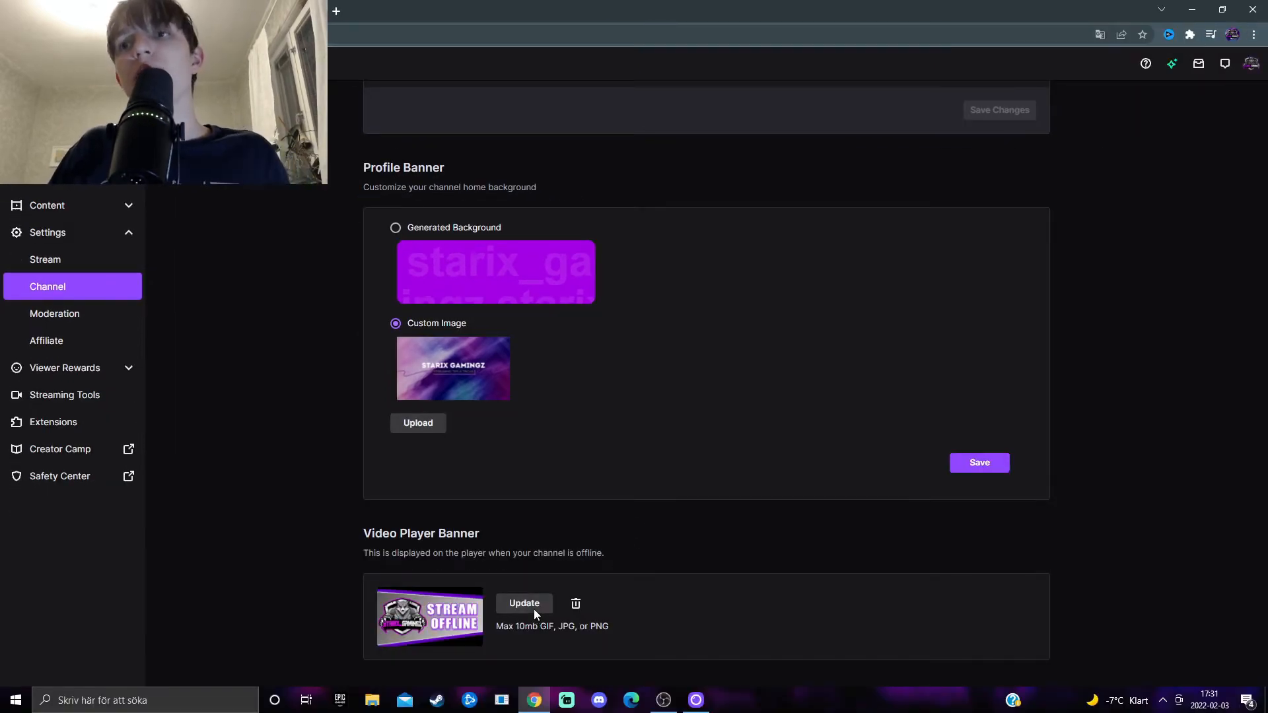
left_click(524, 602)
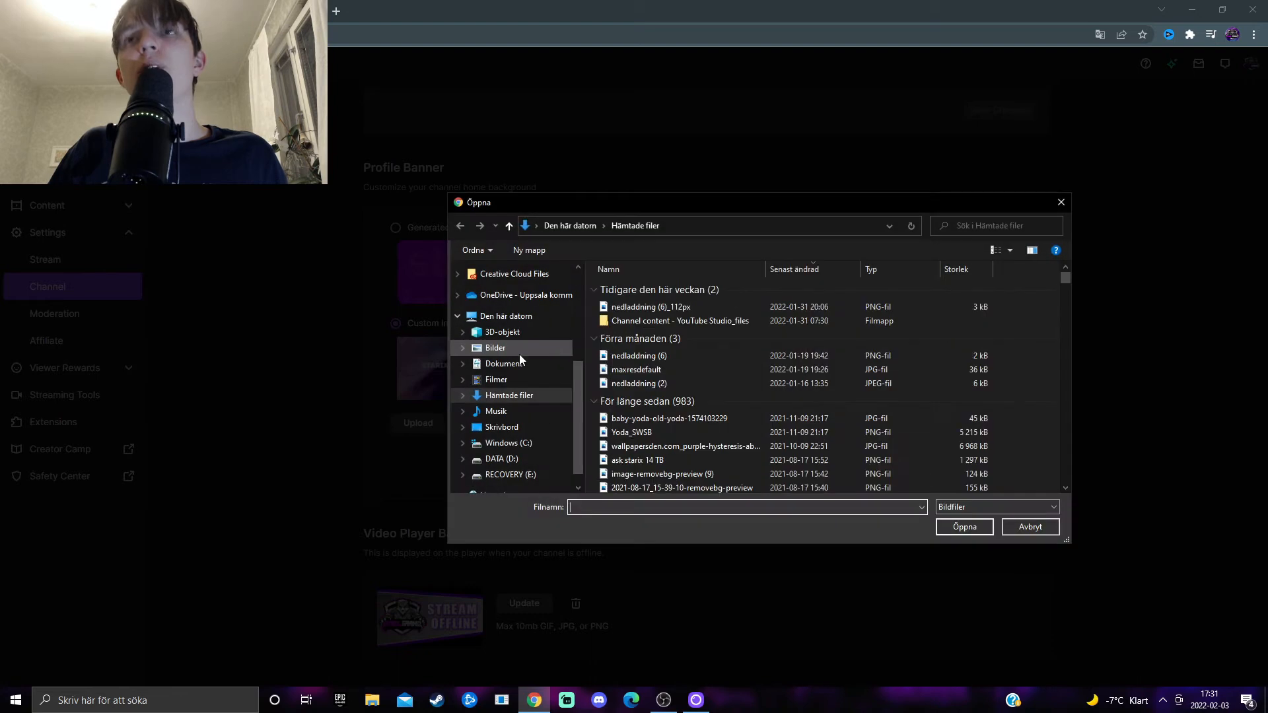
mouse_move(533, 412)
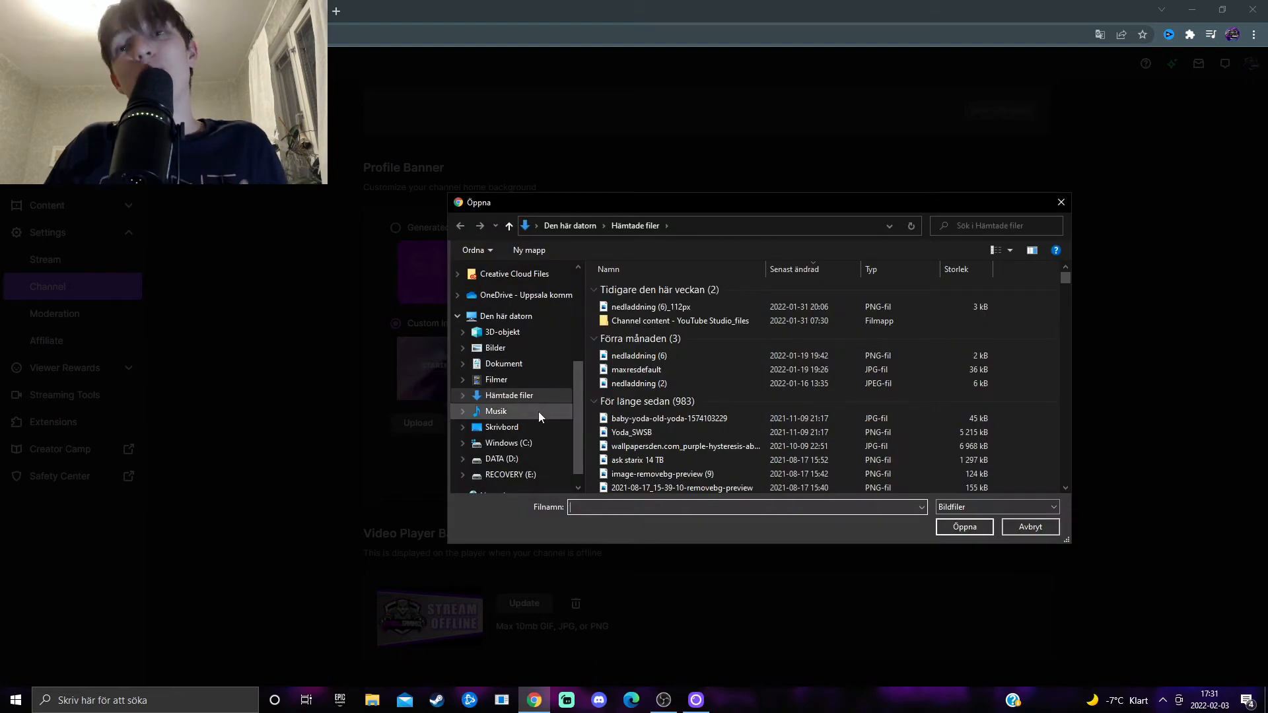
mouse_move(526, 468)
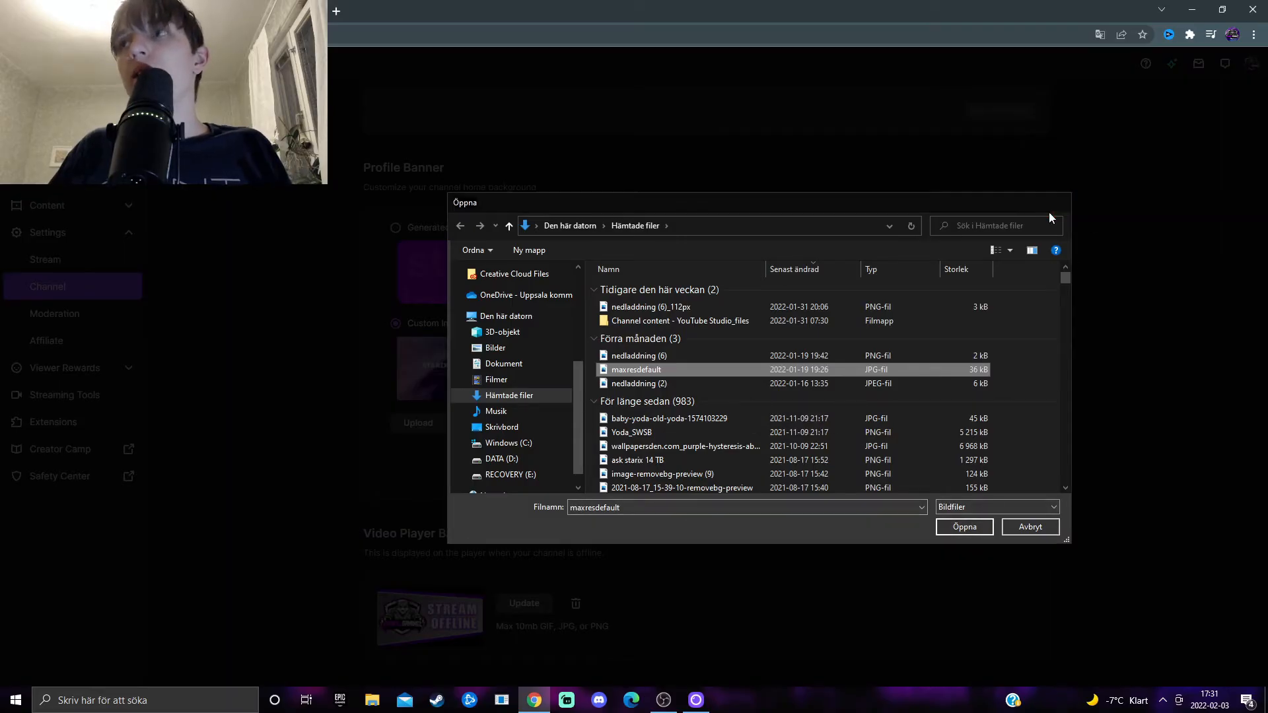
left_click(964, 527)
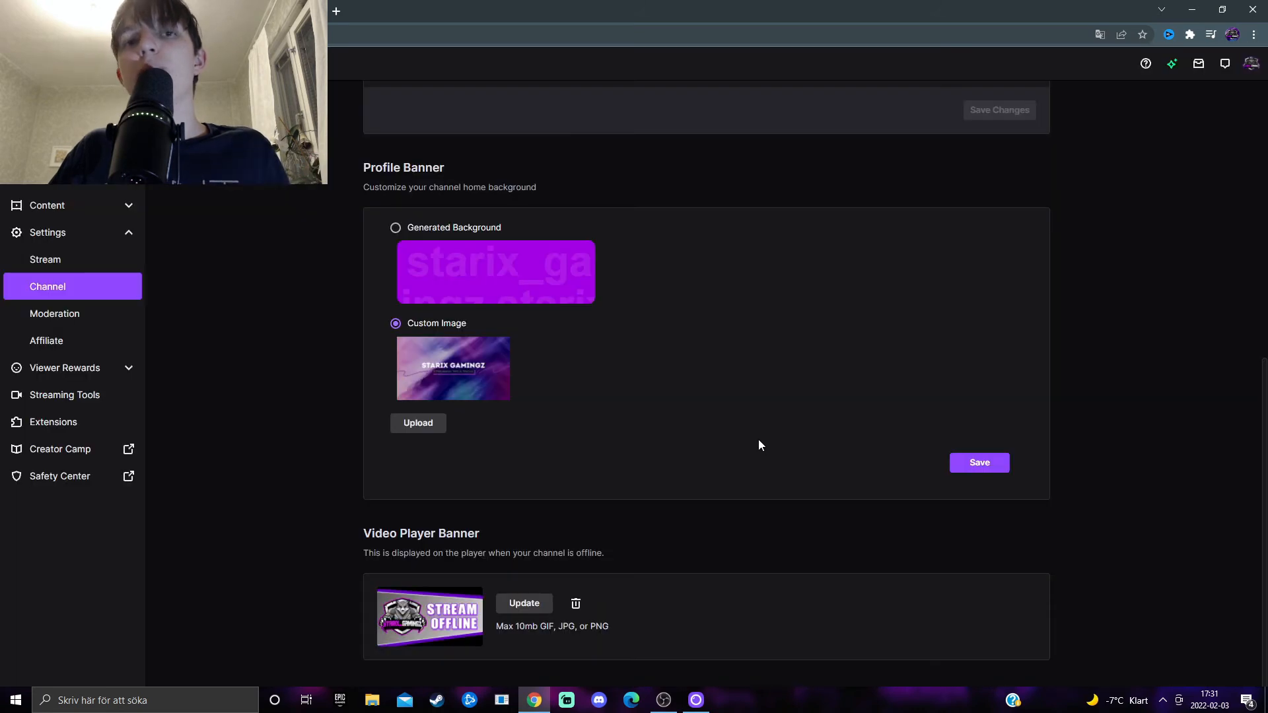